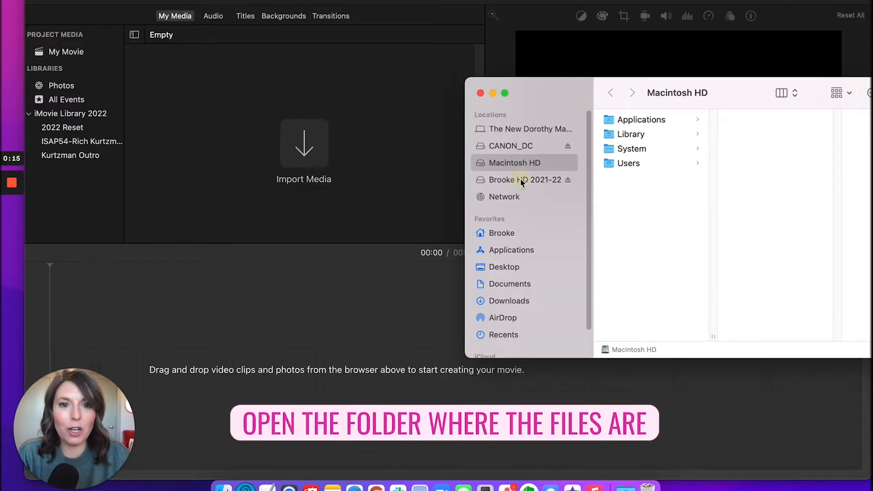
Step: Browse the external drive to the 'Sync video and audio in imovie' folder and select the MP3
left_click(523, 179)
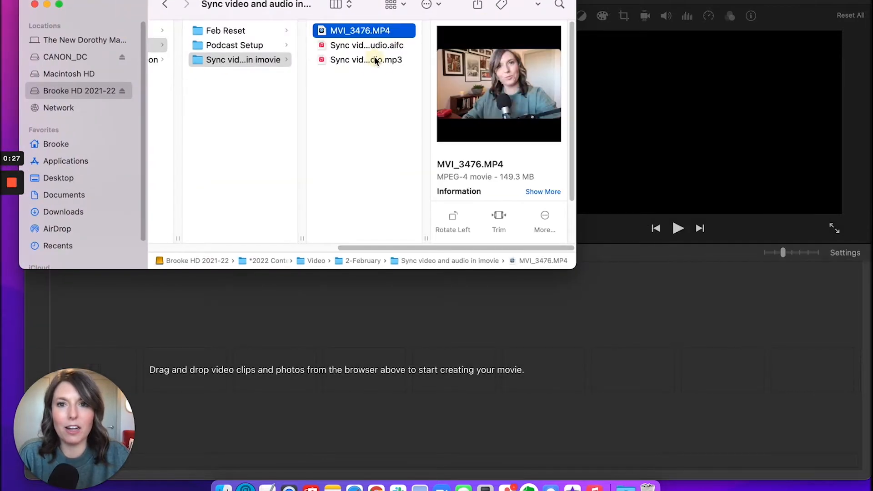
left_click(364, 60)
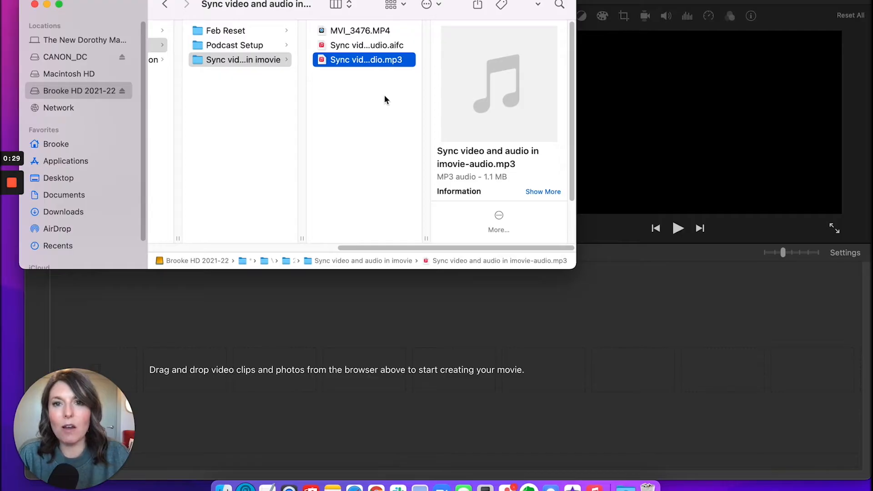
left_click(367, 45)
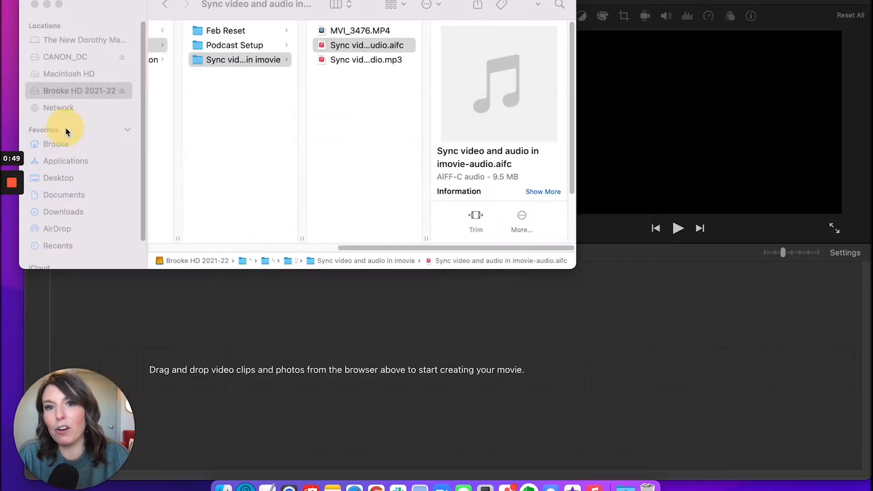
Step: Bring MVI_3476.MP4 and the MP3 audio file from Finder into the iMovie timeline
left_click(366, 45)
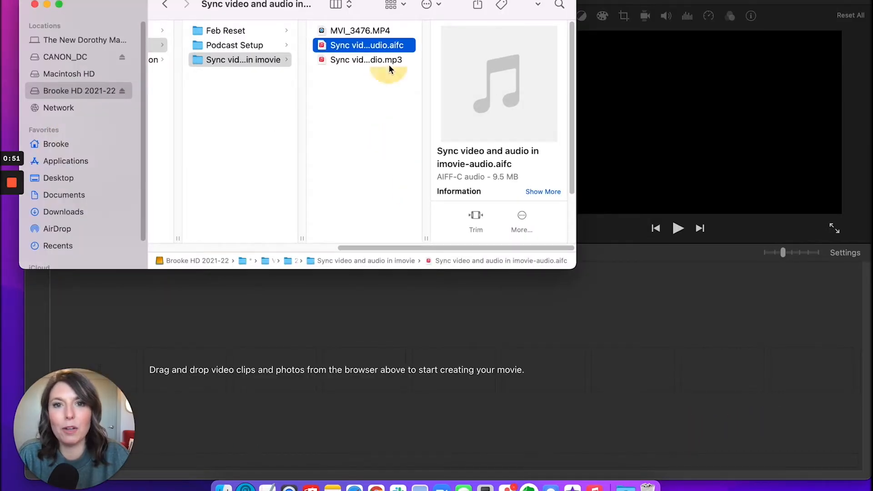
left_click(364, 60)
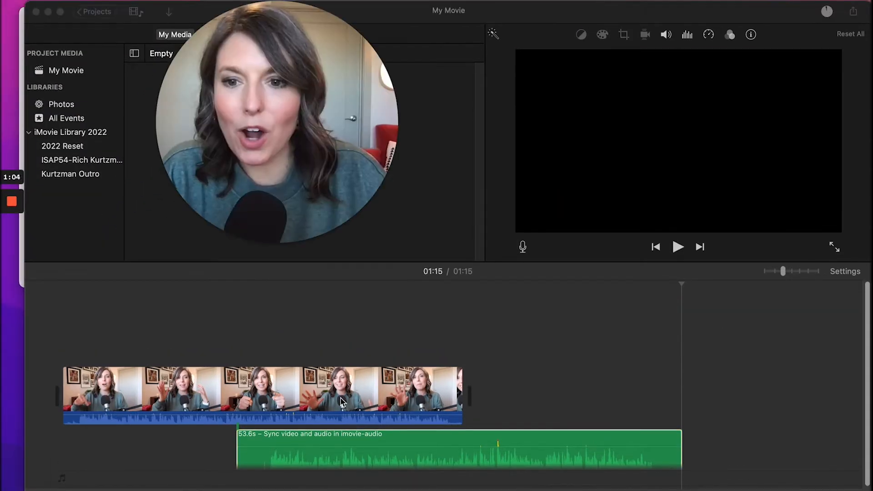
Step: Shift the MP3 clip to the video's start, matching waveforms, and return to the project start
left_click(422, 438)
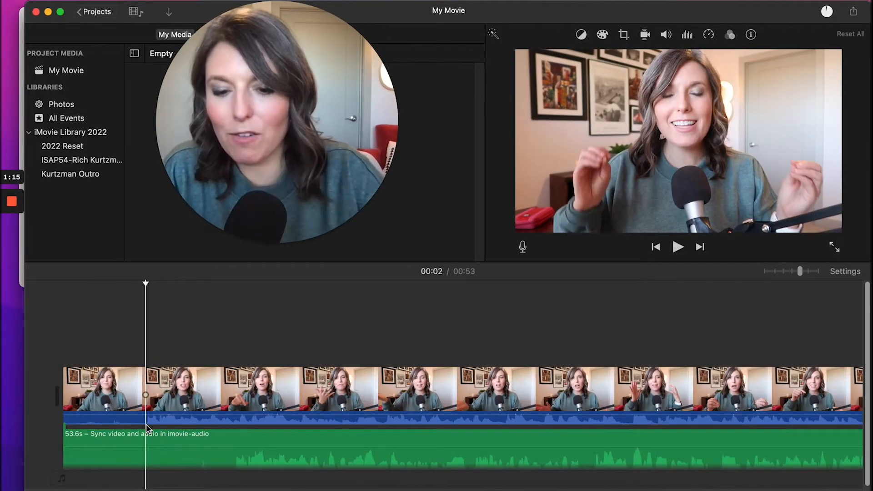
left_click(677, 247)
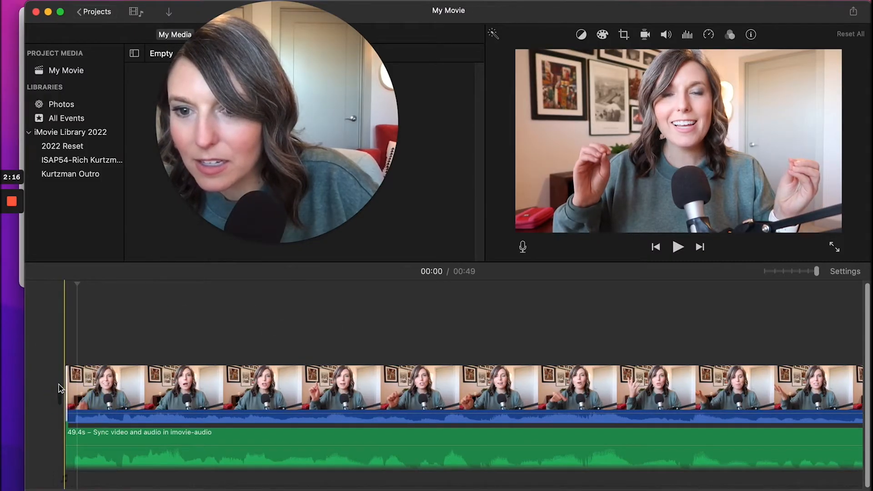
left_click(678, 246)
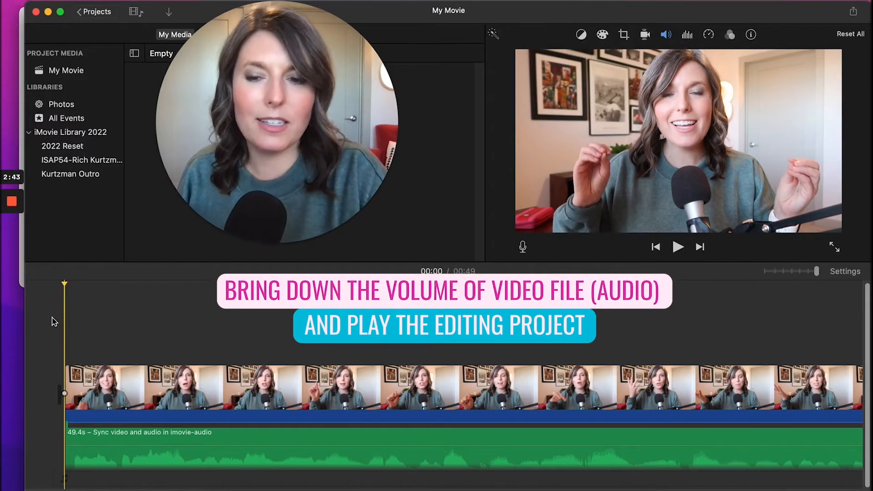
Step: Play back to check sync, then trim the MP3 clip to end with the video at 47 seconds
left_click(678, 247)
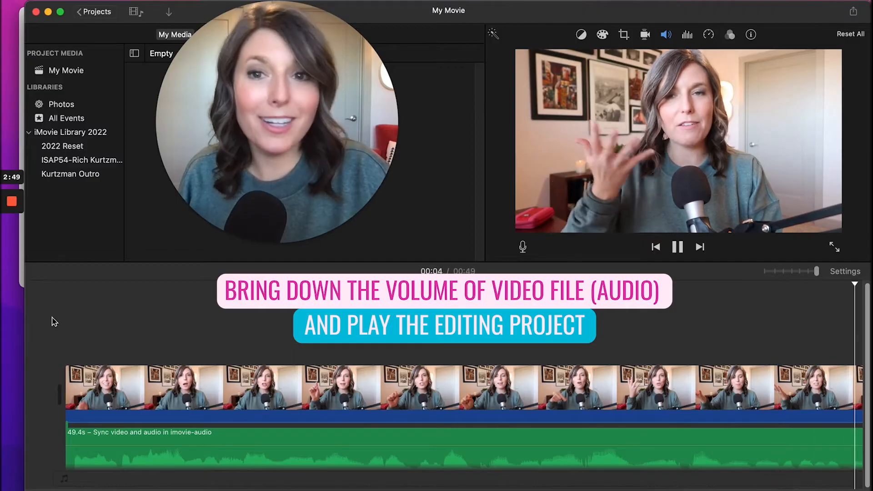
left_click(678, 247)
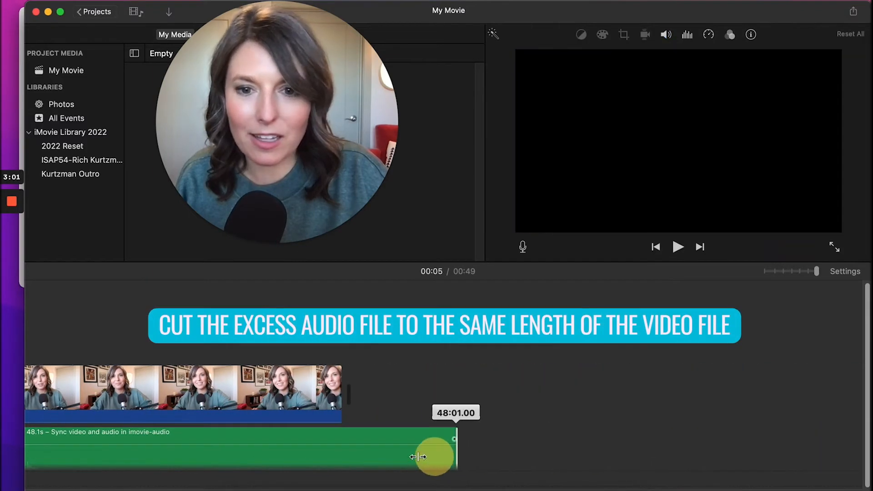
left_click_drag(434, 456, 340, 450)
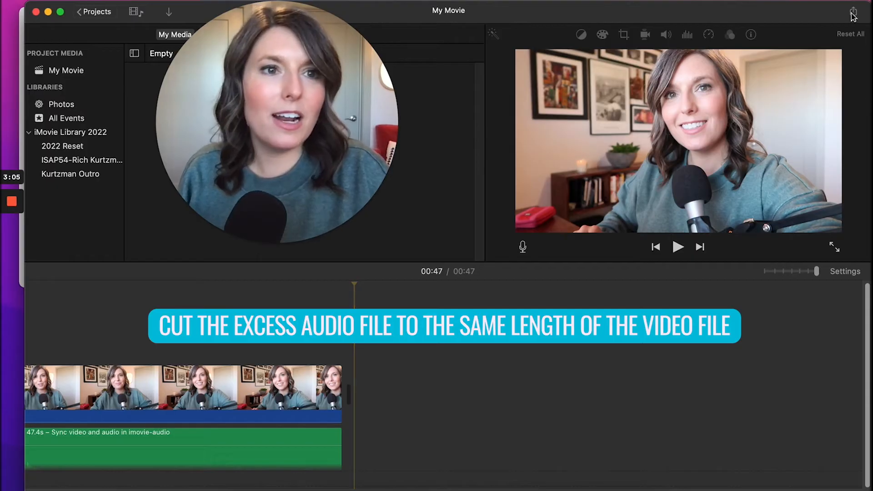
left_click(853, 12)
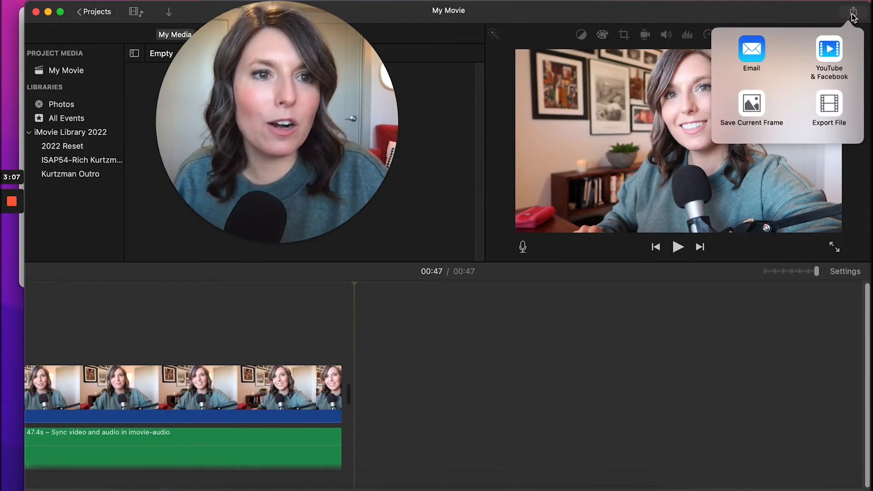
Step: Export as Video and Audio, 1080p, Best (ProRes), Better Quality compression, and continue to saving
left_click(829, 109)
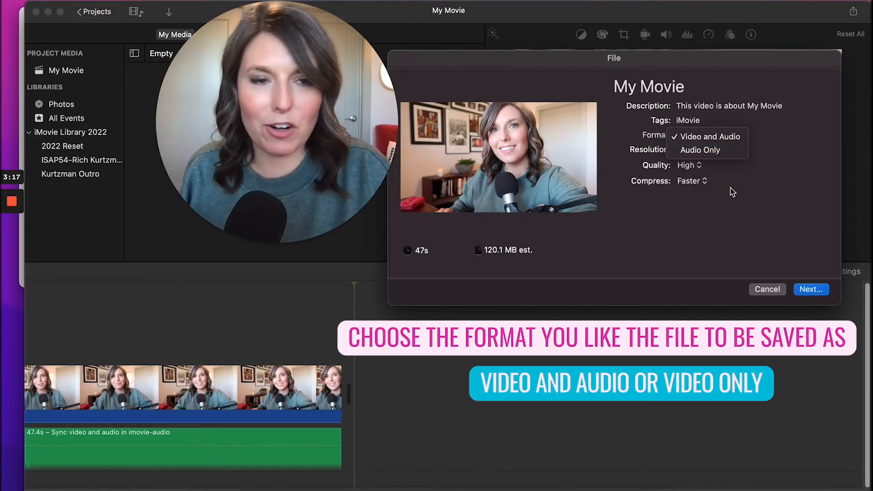
left_click(709, 137)
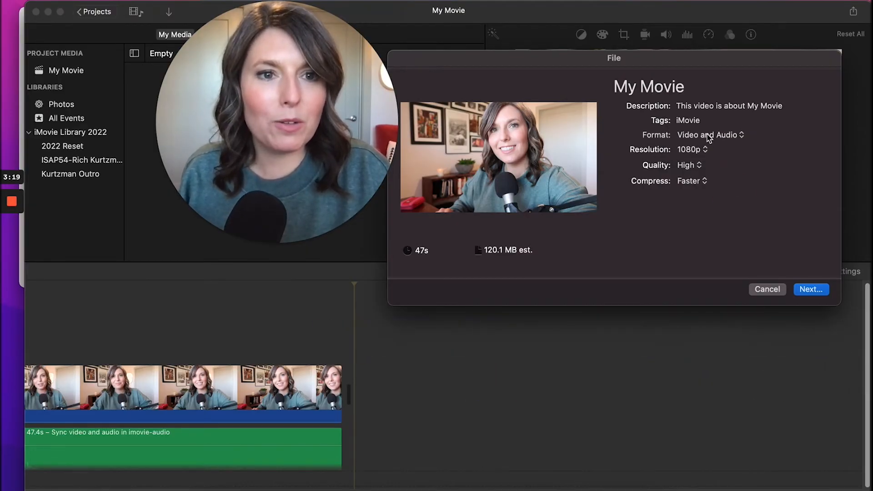
left_click(687, 165)
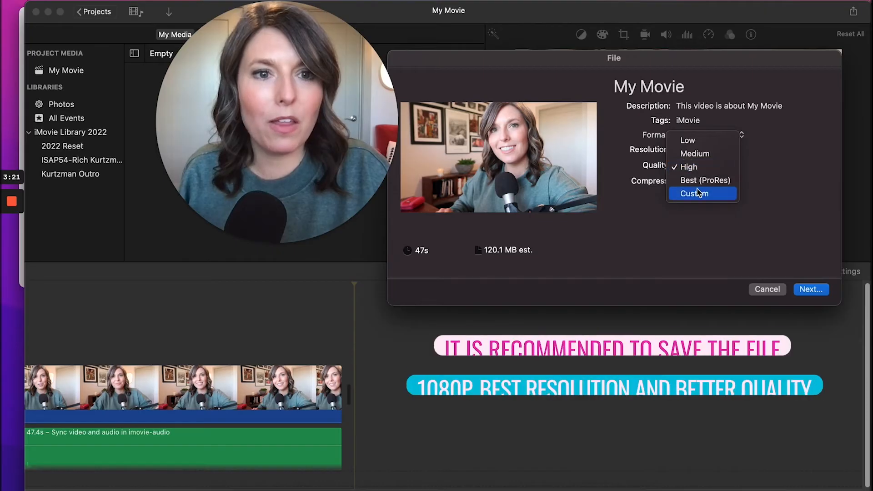
left_click(705, 181)
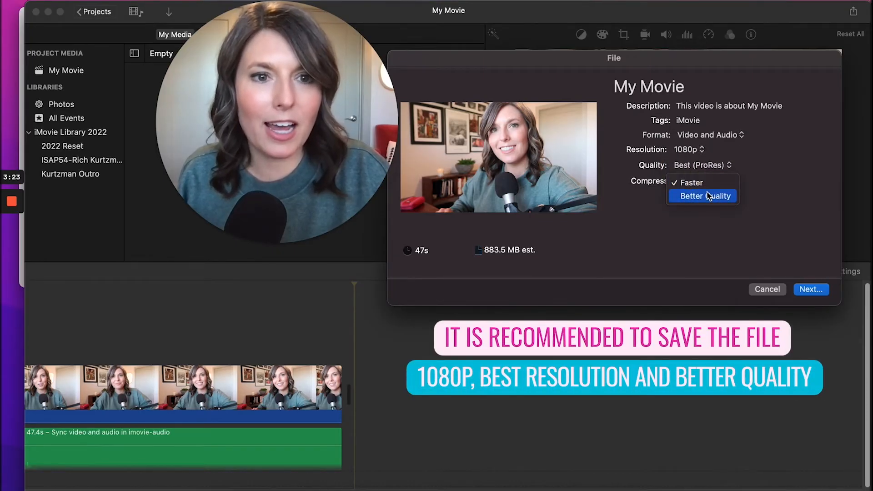
left_click(703, 196)
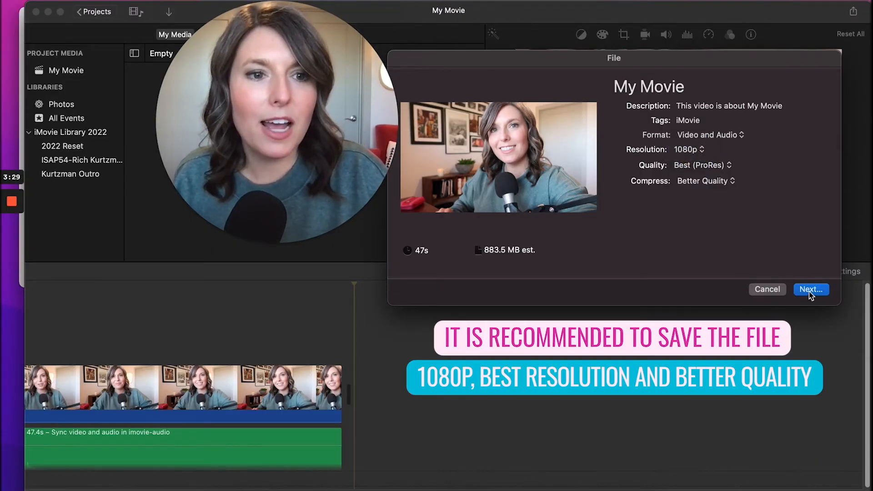
left_click(810, 290)
type("S")
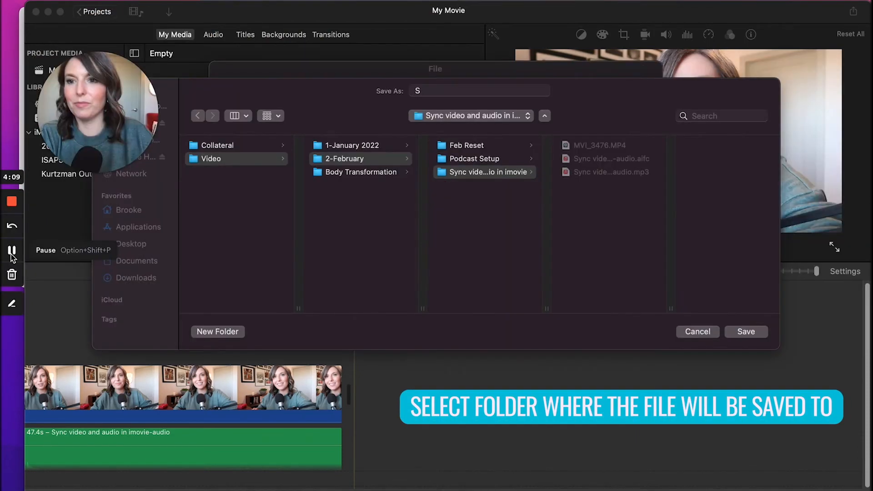
Step: Save the export as 'Sync video audio imovie-combo' in the recordings folder
type("y")
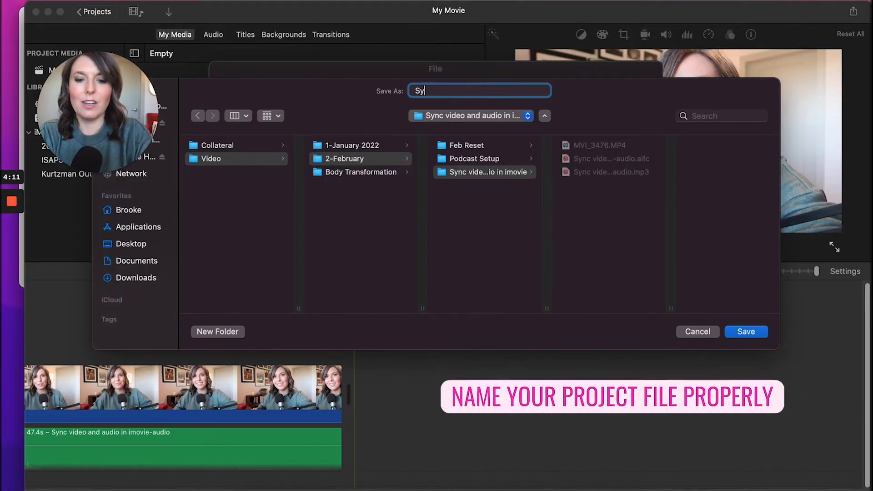
type("nc")
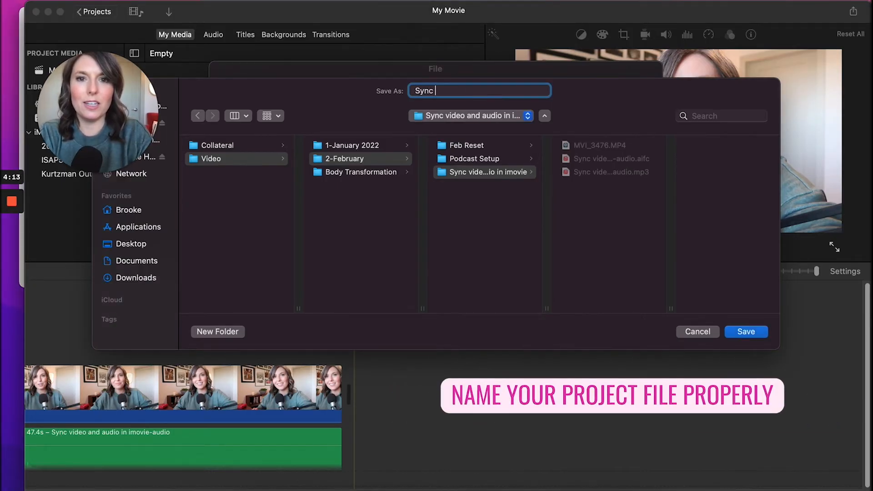
type("video audio")
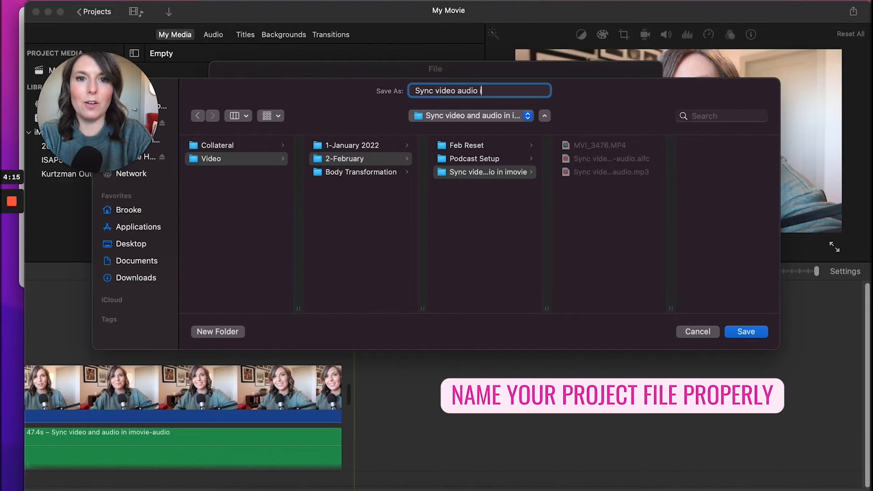
type("imovie-combo")
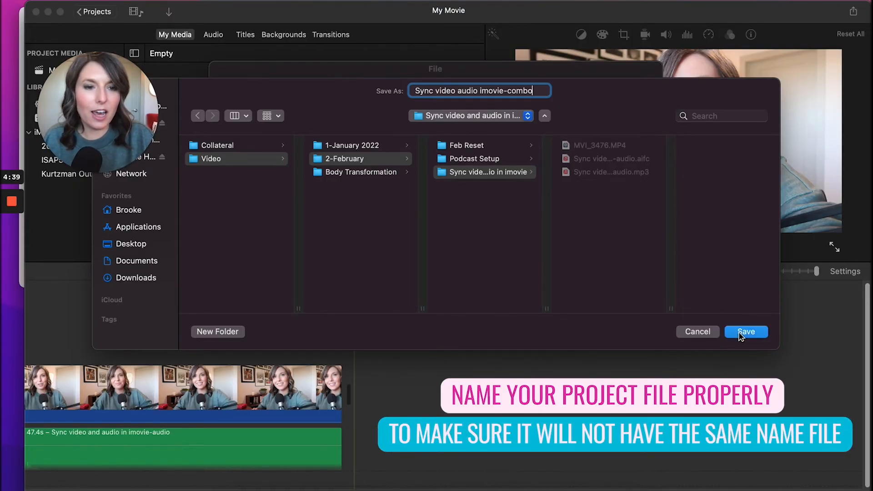
left_click(746, 331)
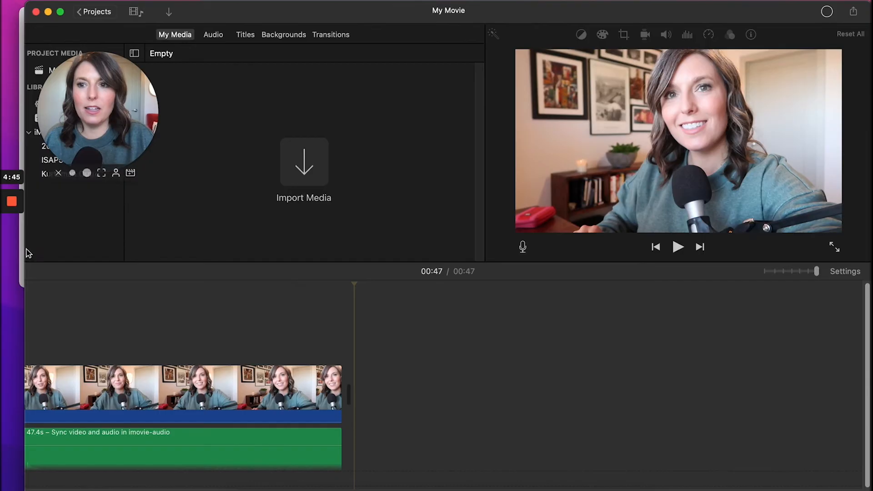
Step: Bring the exported combo movie into the timeline as a single 47-second clip with sound
left_click(853, 11)
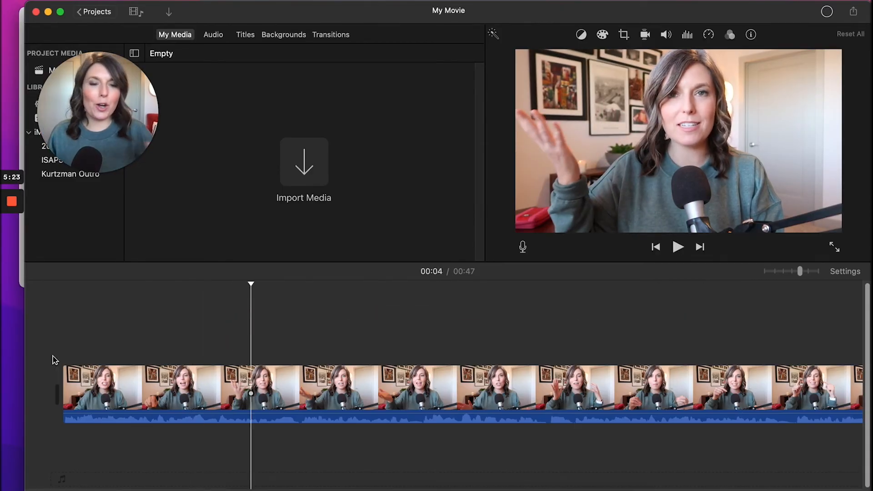
mouse_move(108, 155)
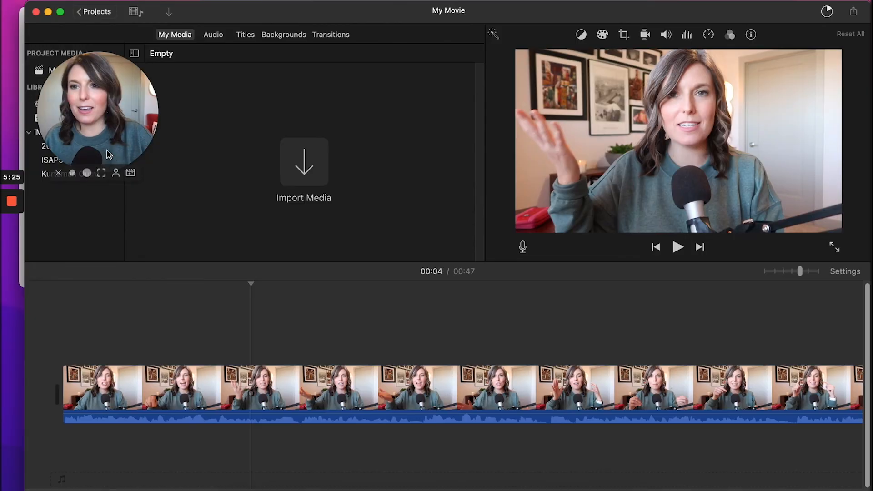